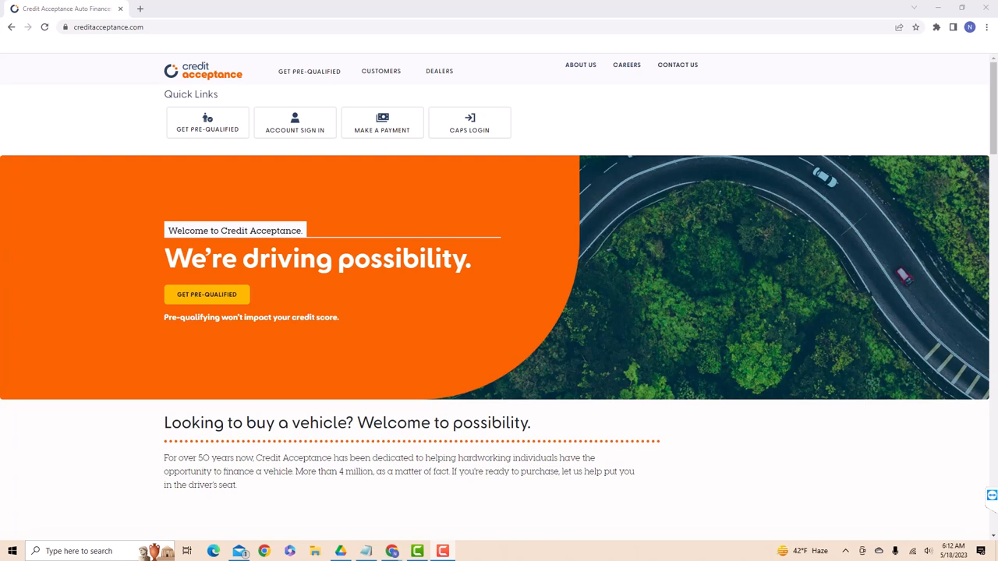
{"action": "mouse_move", "coordinate": [304, 181]}
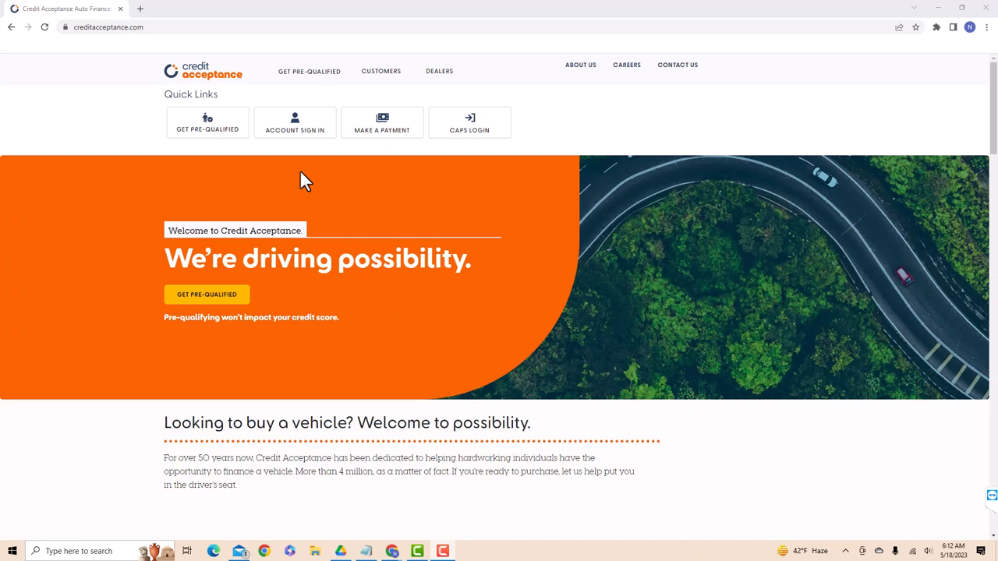
{"action": "mouse_move", "coordinate": [283, 139]}
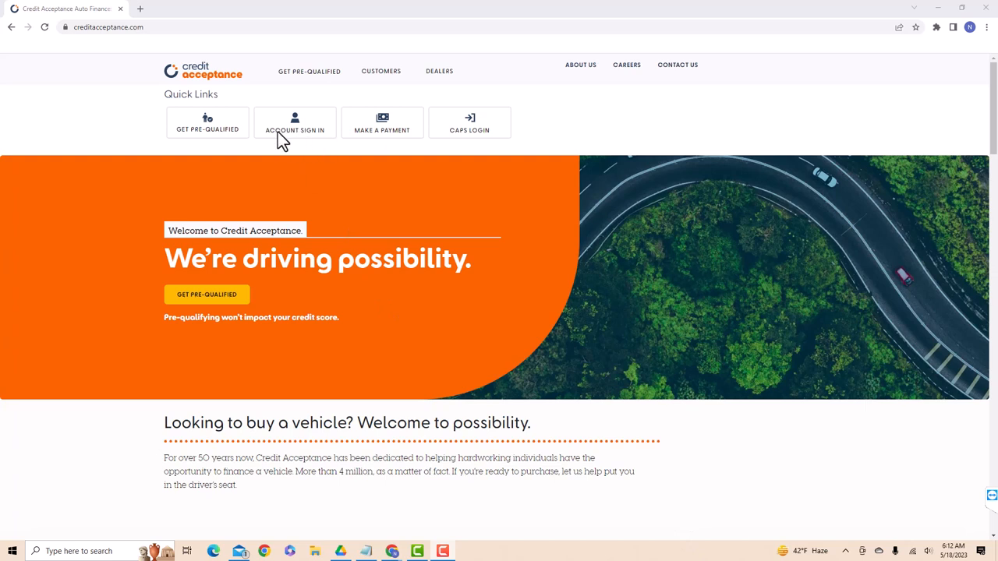
{"action": "mouse_move", "coordinate": [299, 144]}
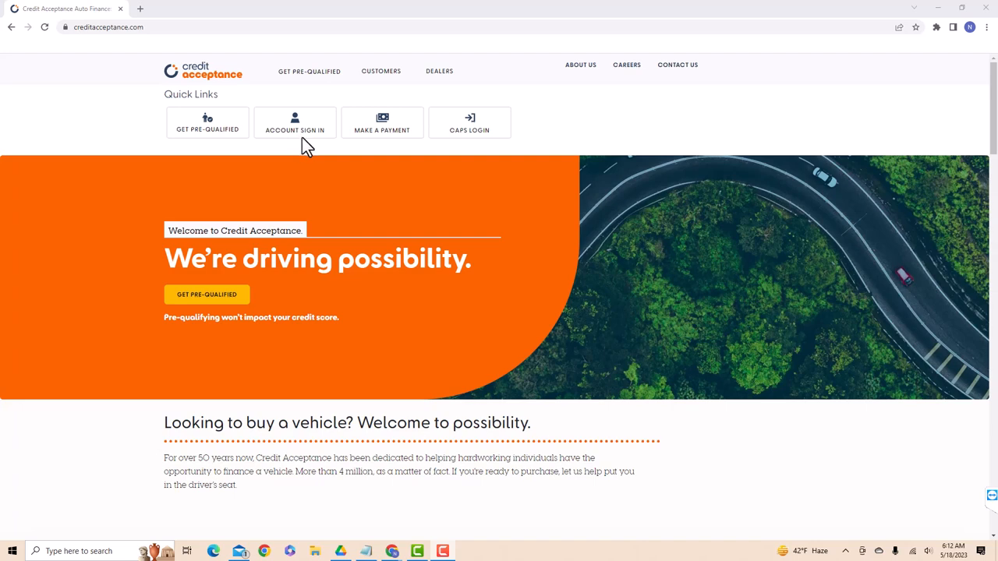
Sign in through Account Sign In to reach the dashboard showing $439.80 due.
{"action": "left_click", "coordinate": [294, 122]}
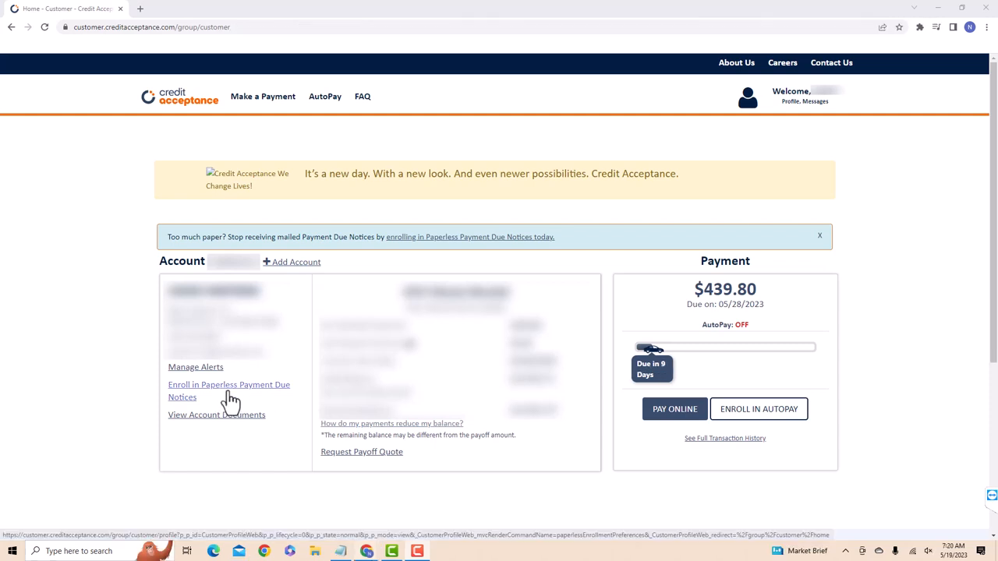
{"action": "mouse_move", "coordinate": [240, 399]}
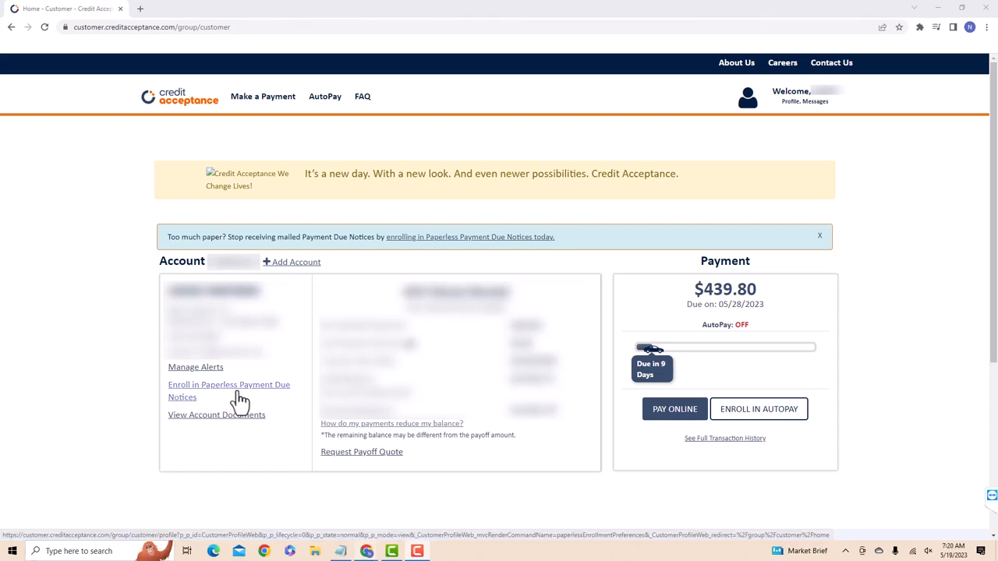
{"action": "mouse_move", "coordinate": [234, 400]}
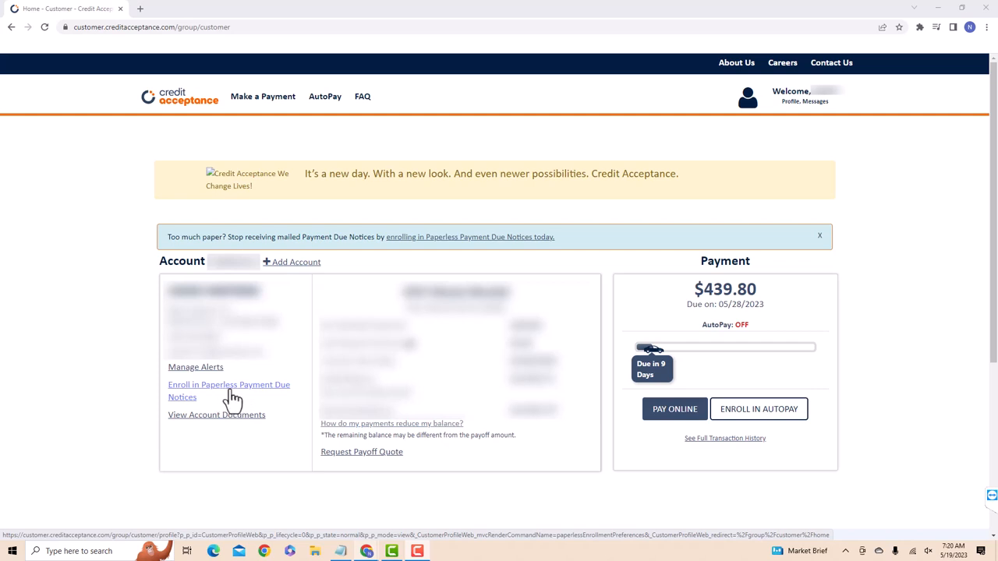
Enroll in Paperless Payment Due Notices and switch the paperless toggle On.
{"action": "left_click", "coordinate": [228, 390]}
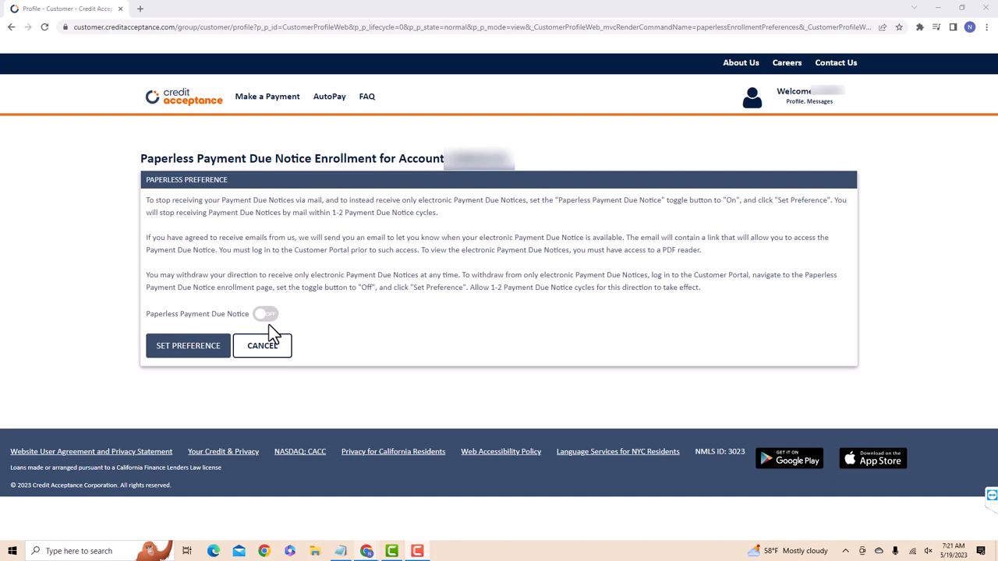
{"action": "left_click", "coordinate": [266, 314]}
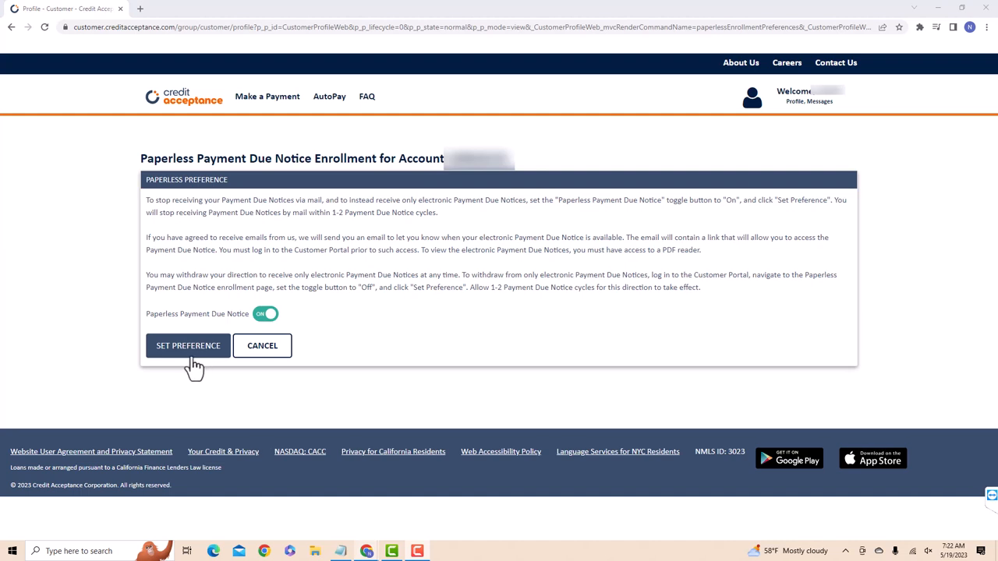
{"action": "mouse_move", "coordinate": [204, 367]}
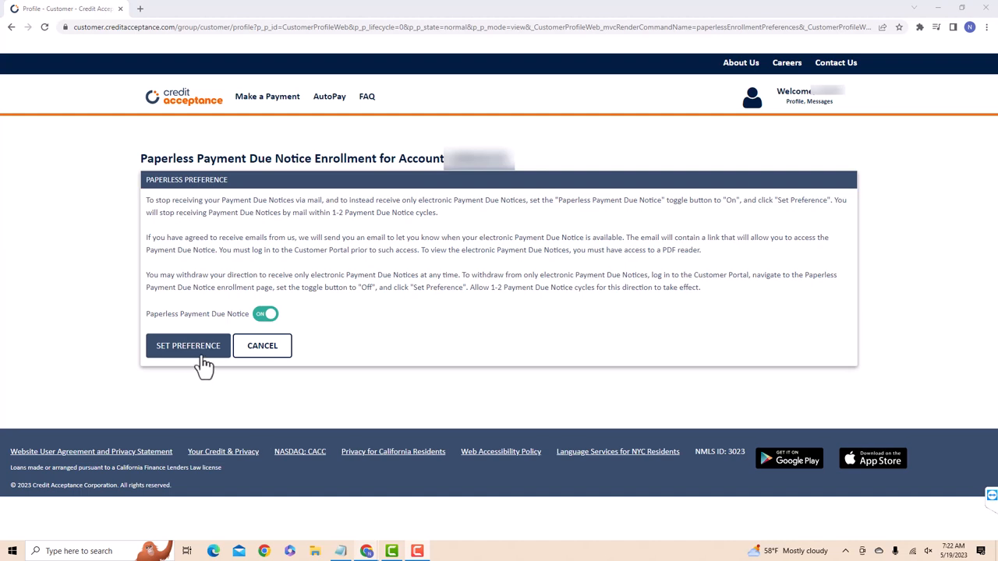